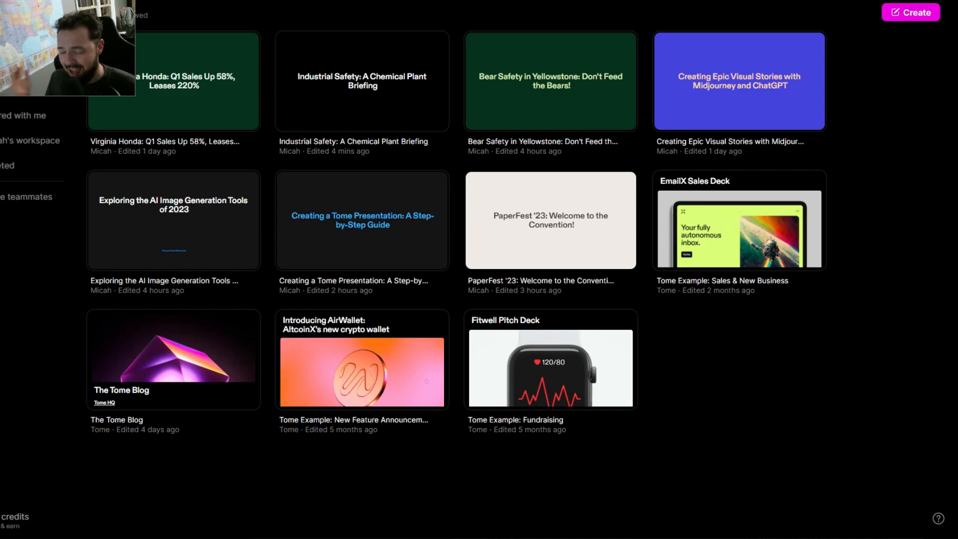
pyautogui.moveTo(463, 151)
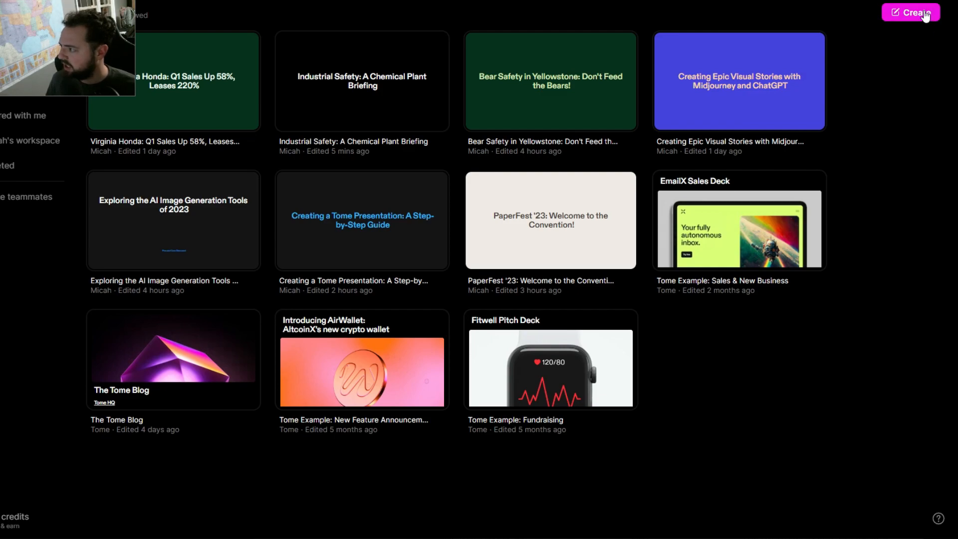
# Create a new blank tome titled 'New Tome' at the top of the gallery.
pyautogui.click(910, 12)
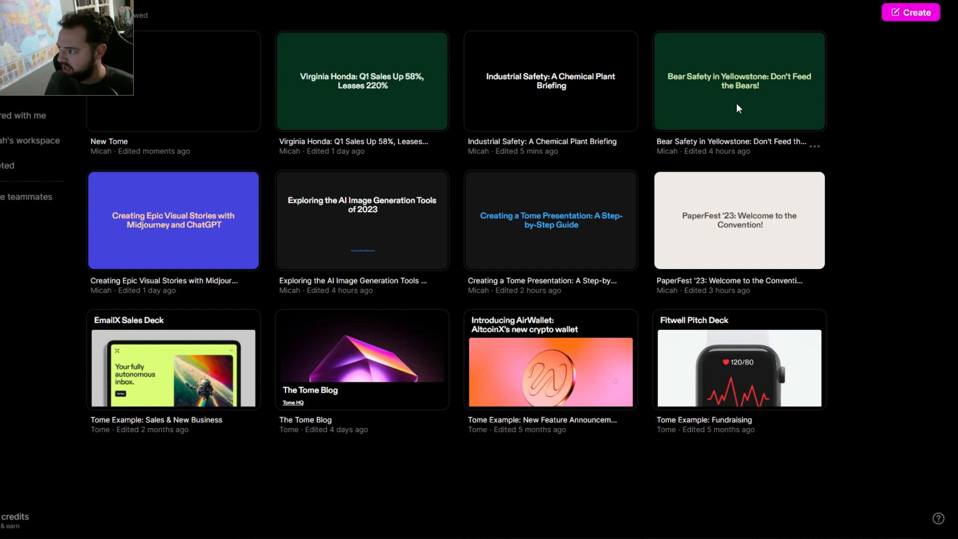
# Open the Bear Safety in Yellowstone deck and preview the add-content panel.
pyautogui.click(738, 81)
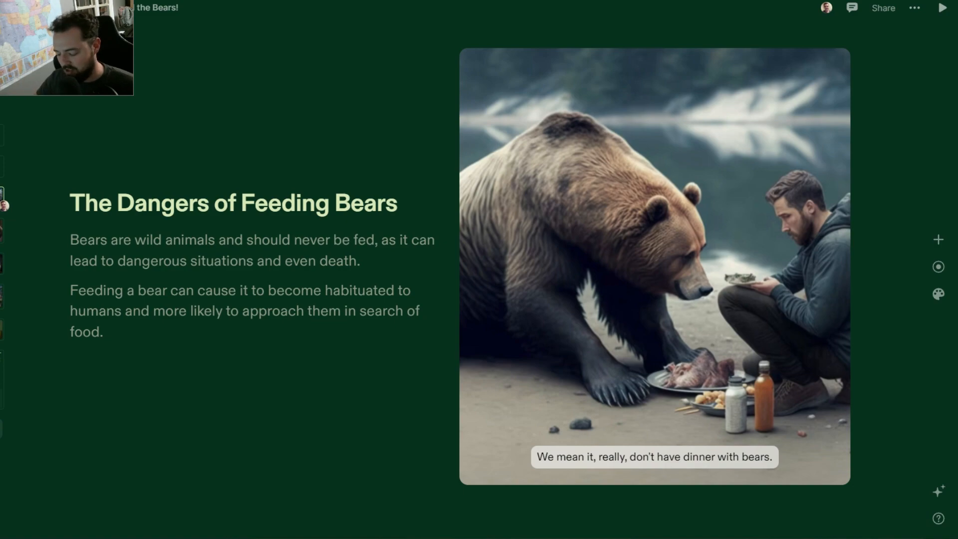
pyautogui.click(938, 239)
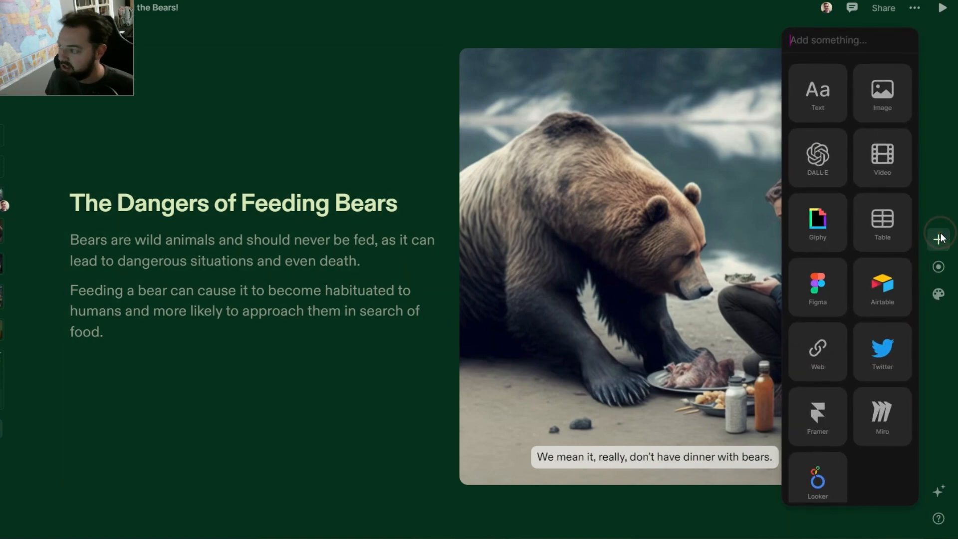
pyautogui.click(939, 294)
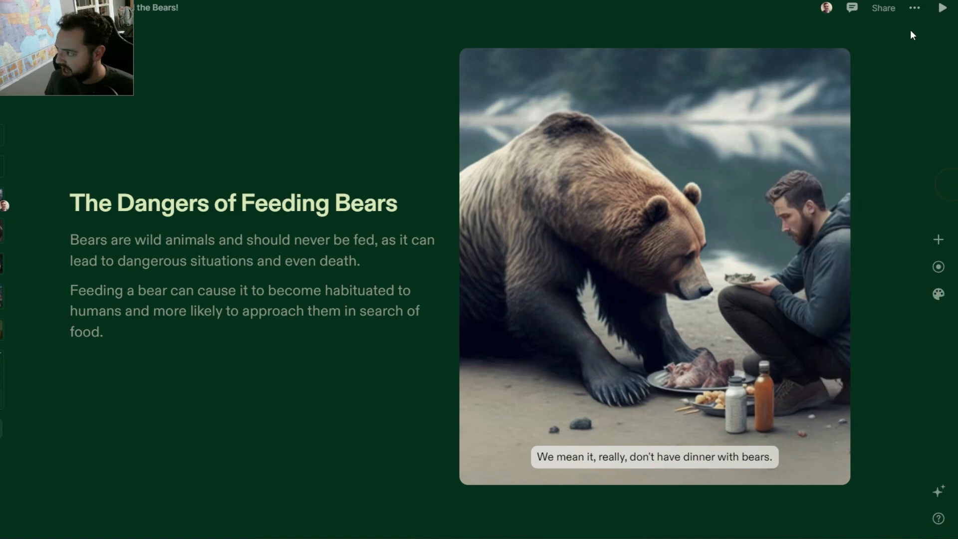
pyautogui.click(882, 8)
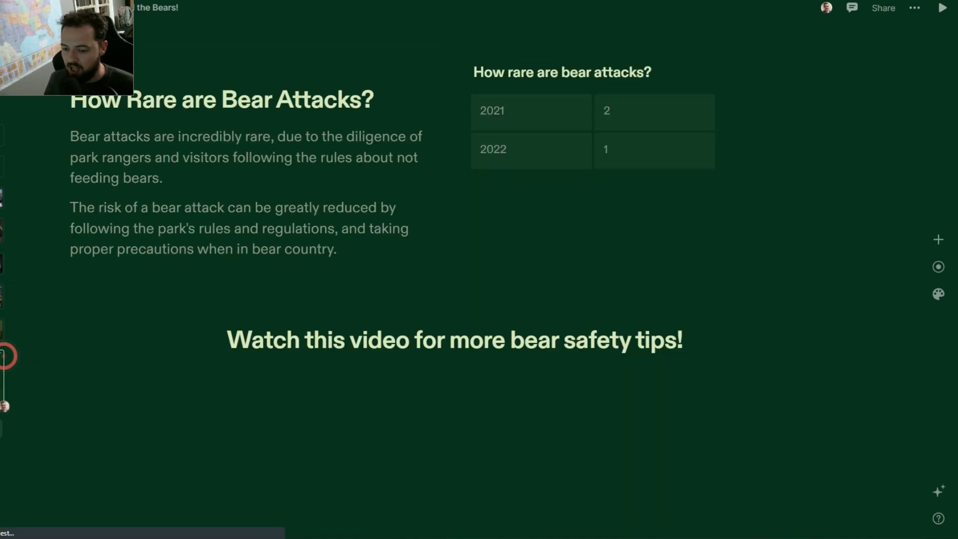
# Browse the bear attacks slide and video, then start another blank tome.
pyautogui.scroll(-3)
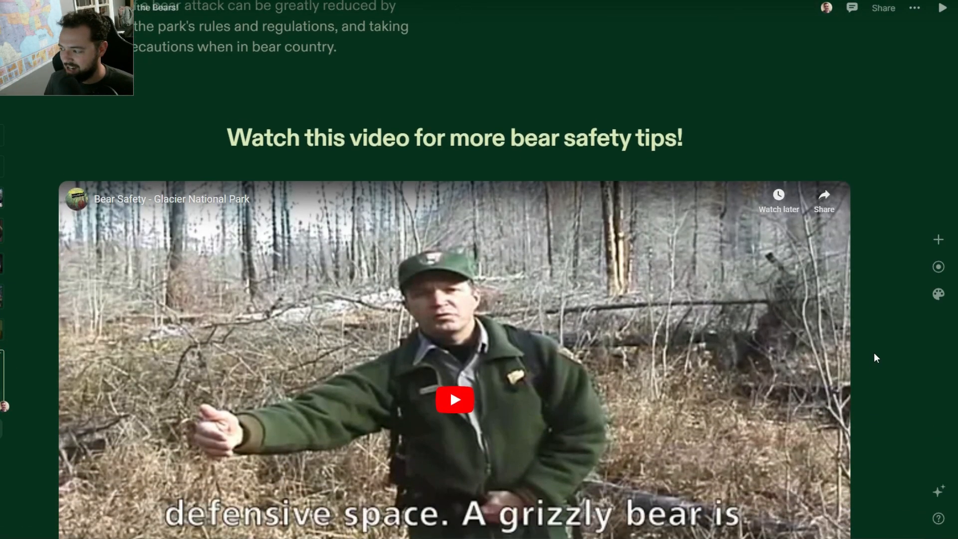
pyautogui.scroll(3)
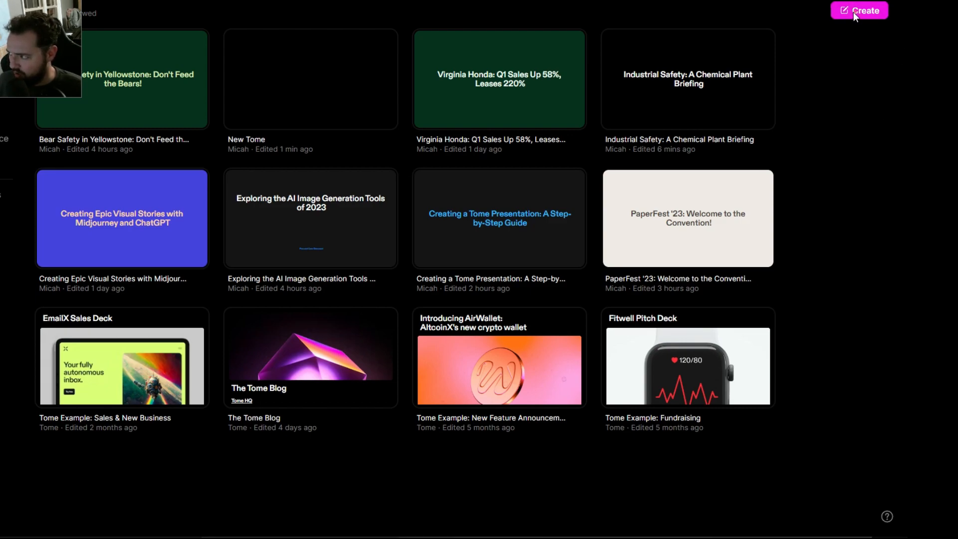
pyautogui.click(859, 11)
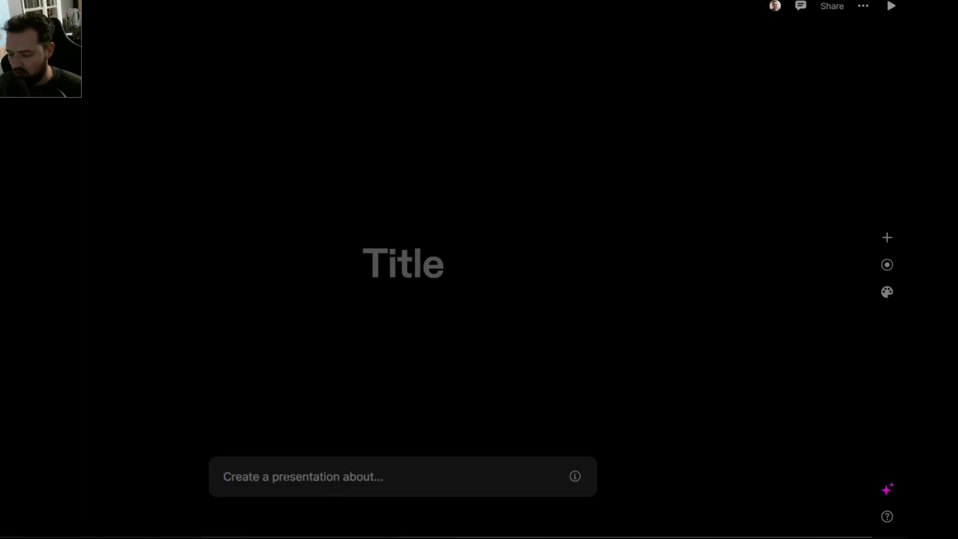